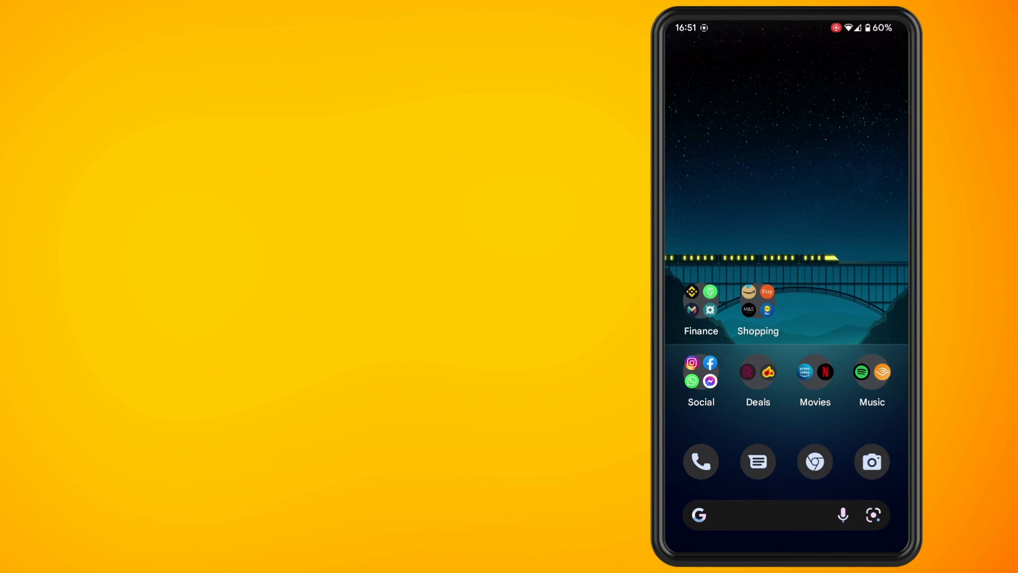
- Launch Twitter from the Social folder so the home timeline appears
click(701, 372)
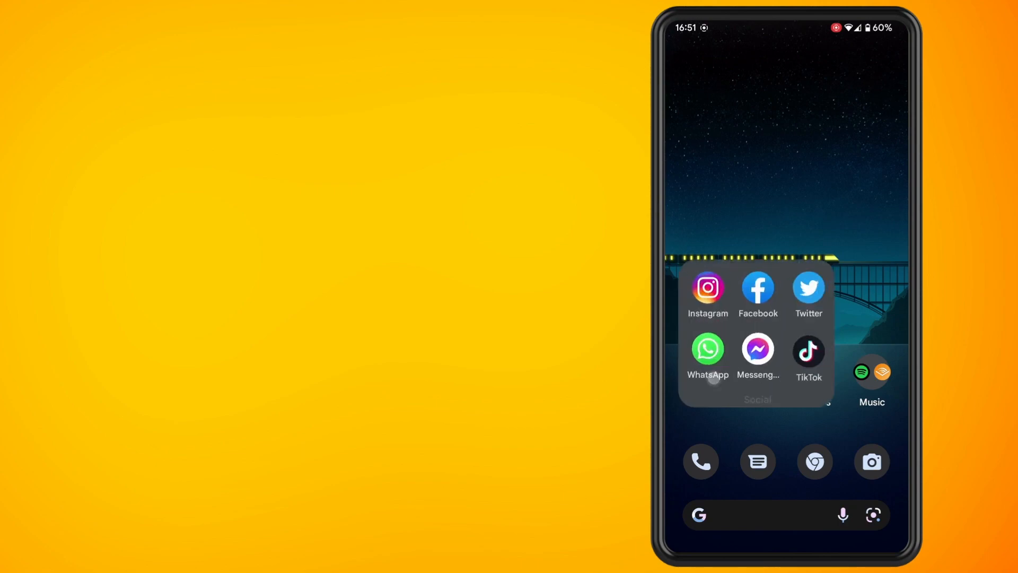
click(808, 287)
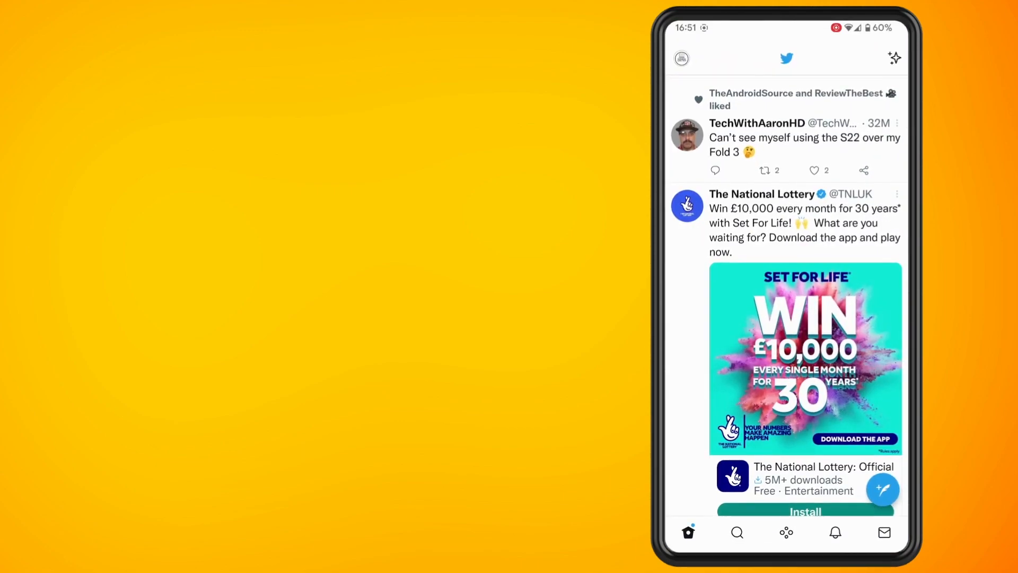
- Navigate via Settings and privacy > Privacy and safety > Mute and block to Muted words
click(681, 59)
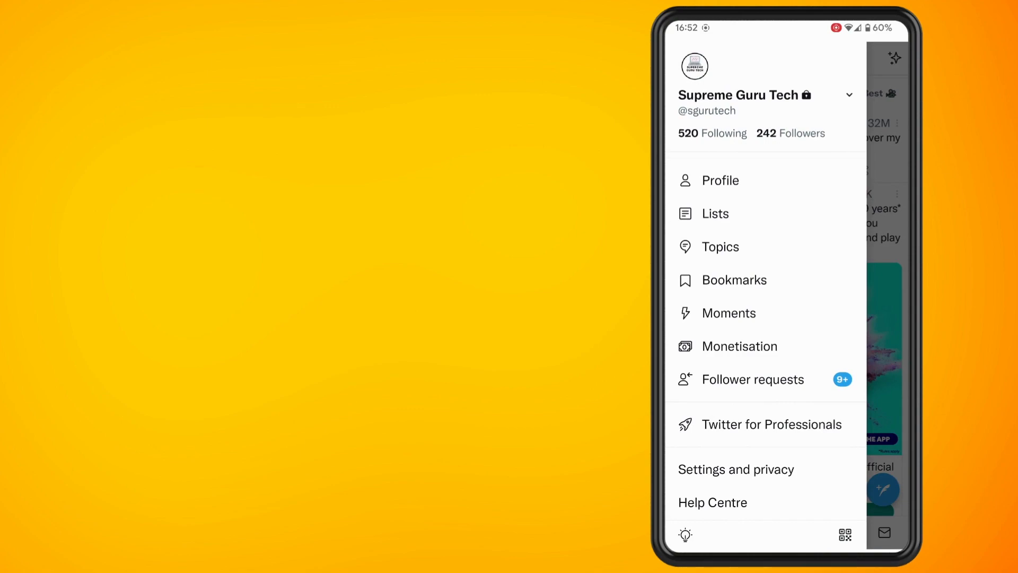
click(736, 468)
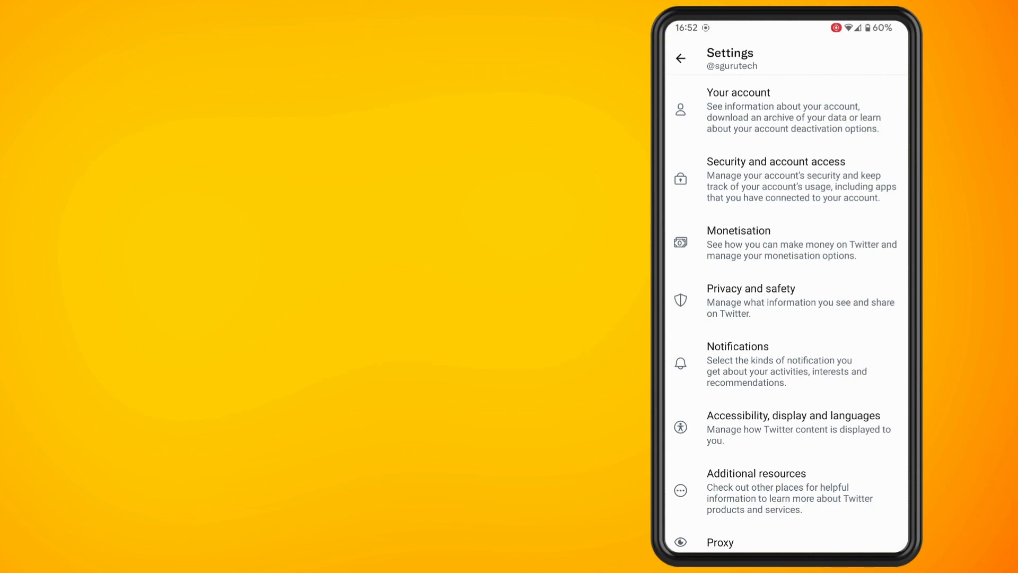
click(751, 300)
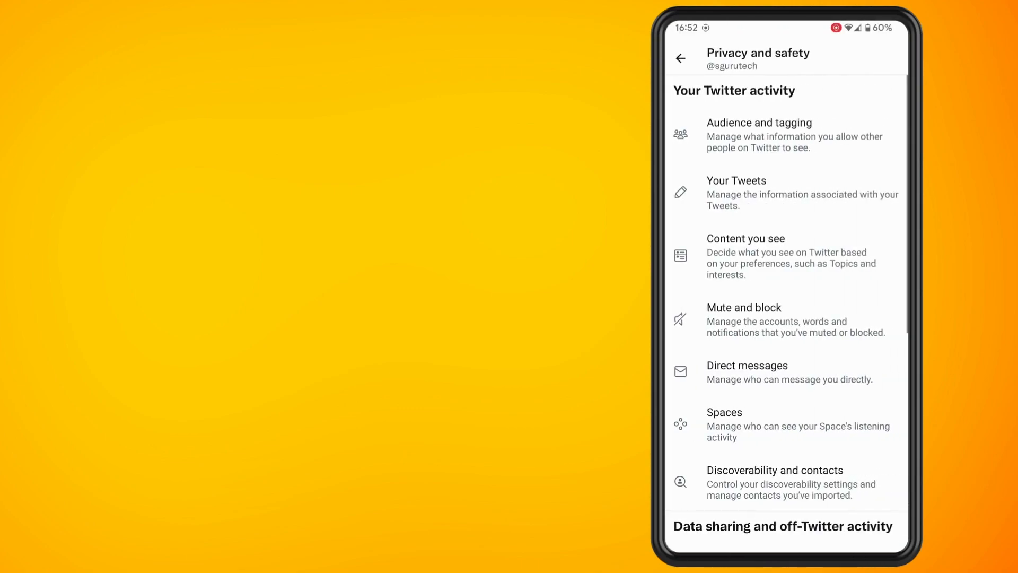
click(744, 308)
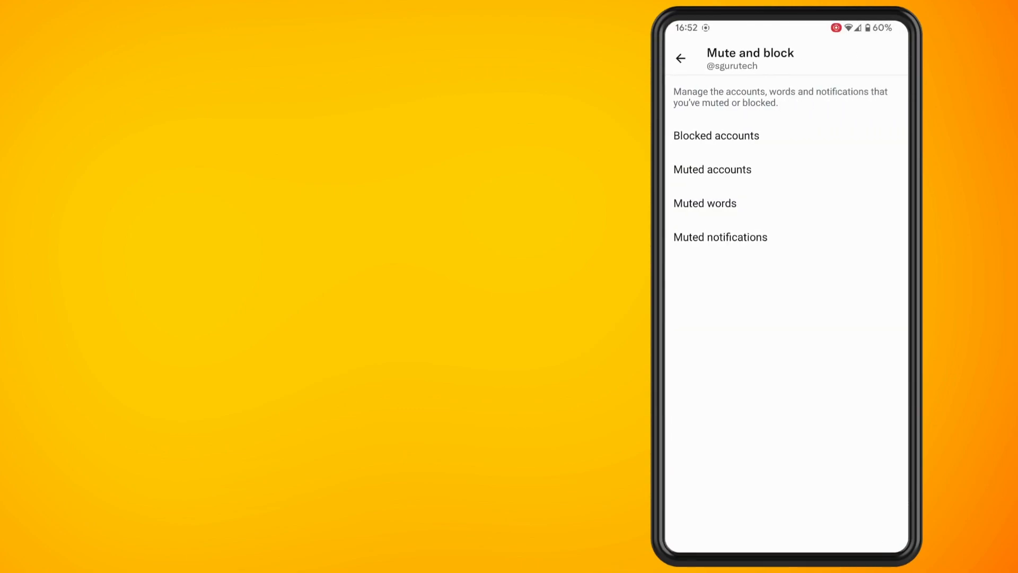
click(704, 203)
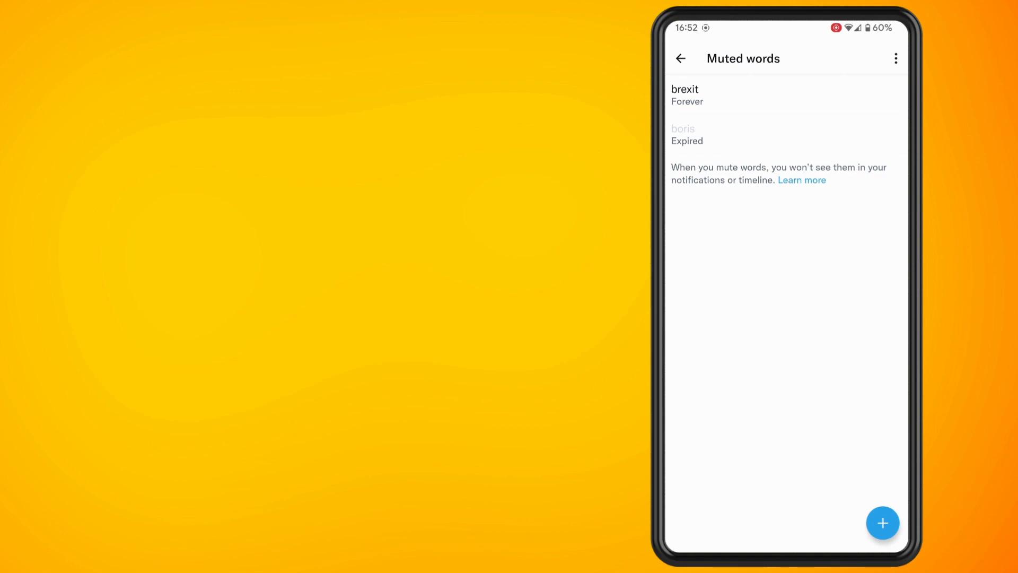
- Begin a new muted word entry, starting the word with 's'
click(882, 523)
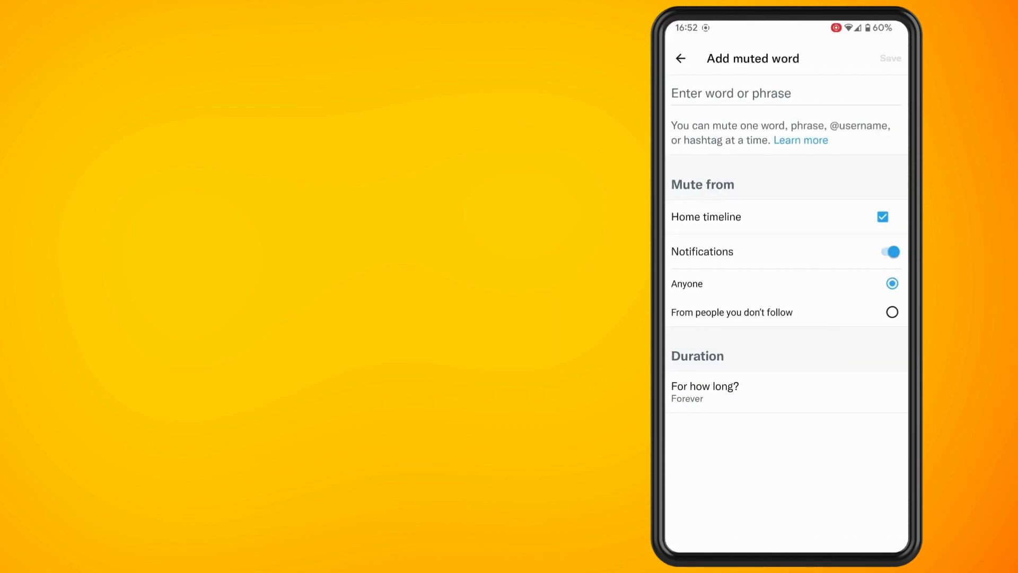
text(s)
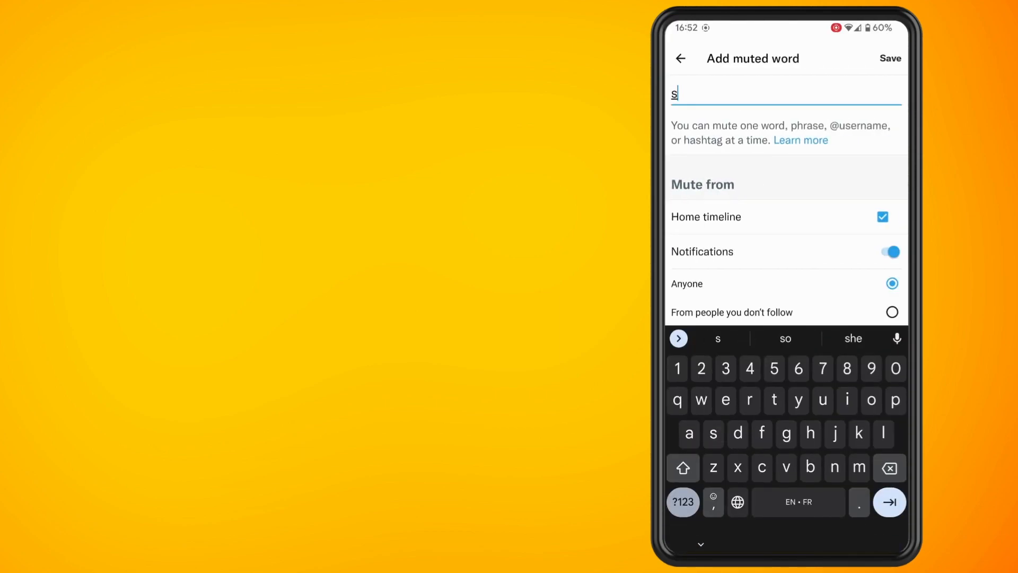
- Enter 'suggest_activity_tweet' as the muted word, leaving it unsaved
text(uggest)
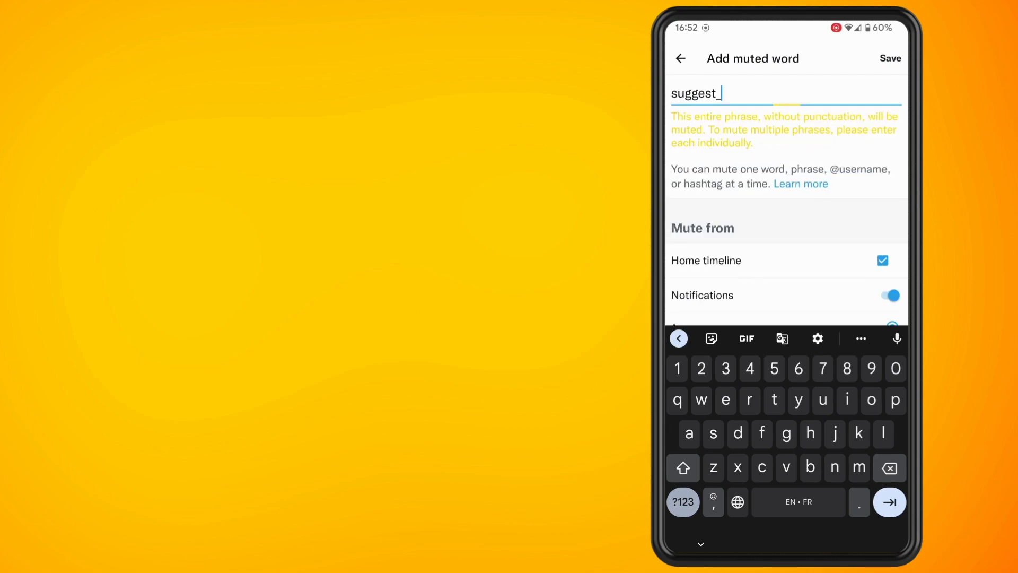
text(act)
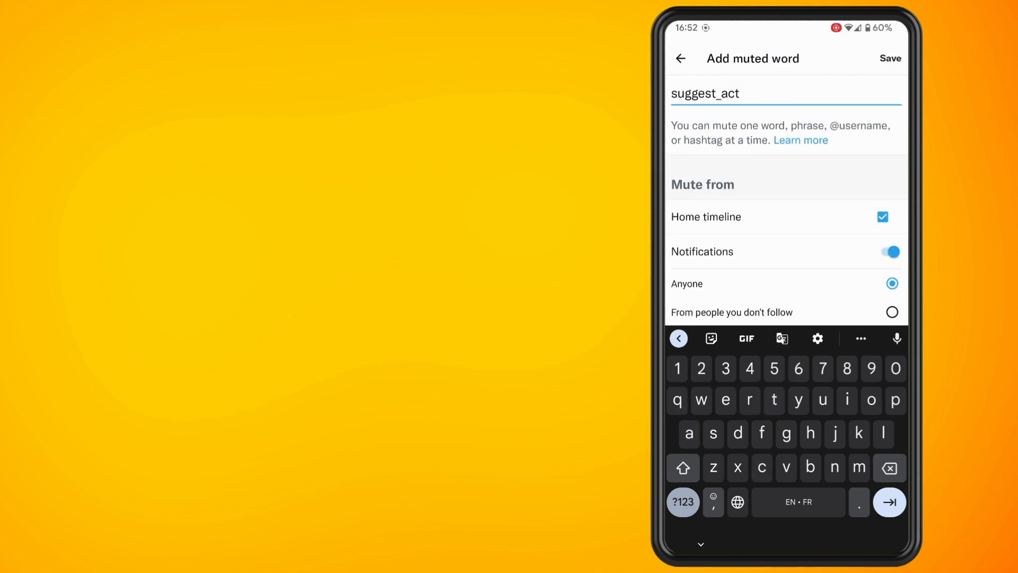
text(ivit)
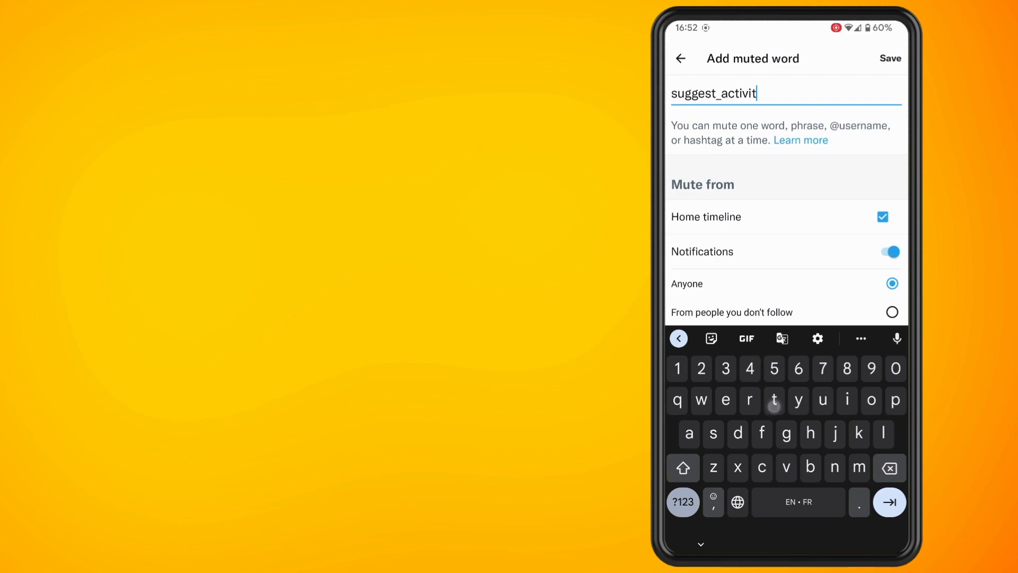
text(y_)
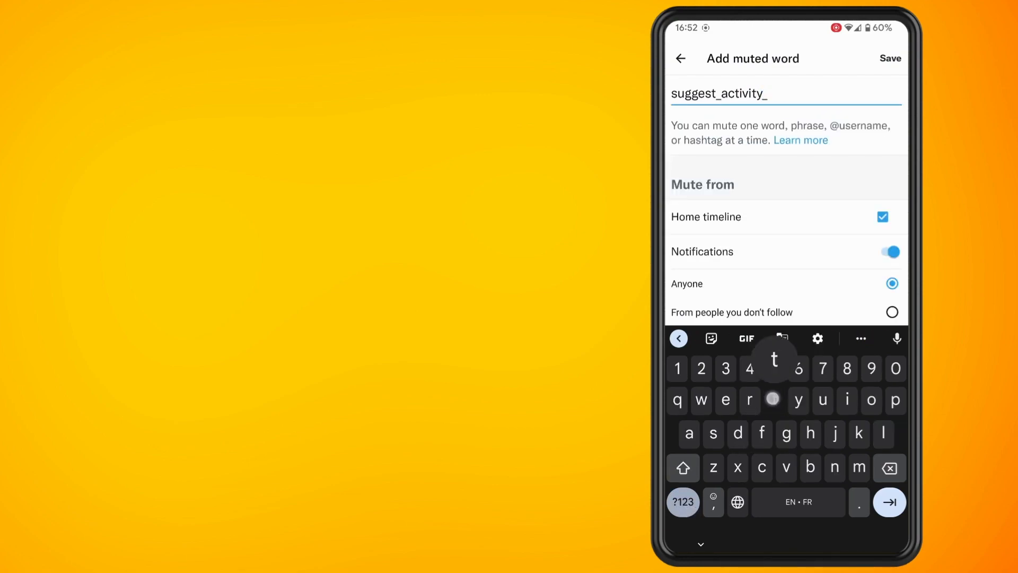
text(tweet)
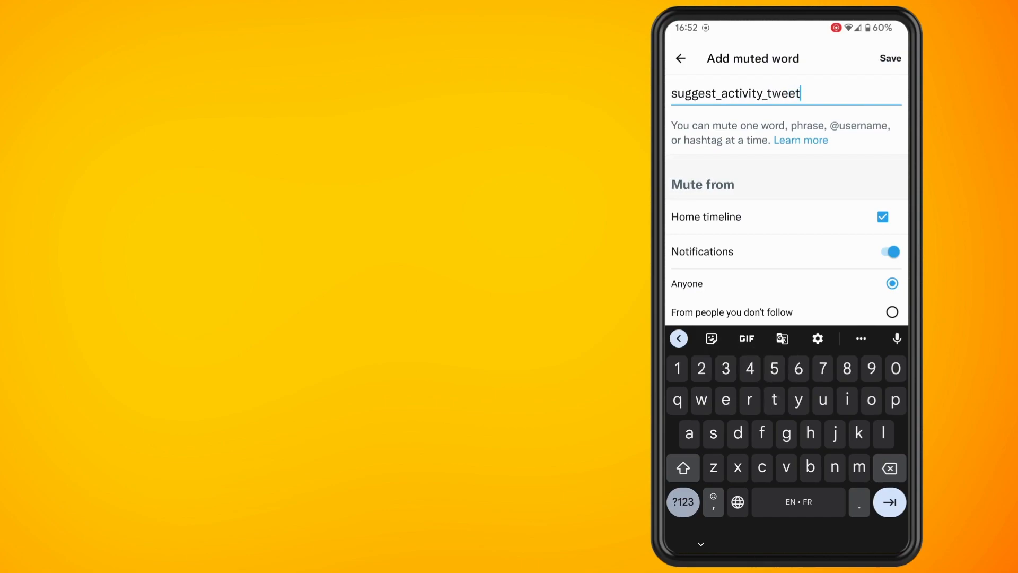